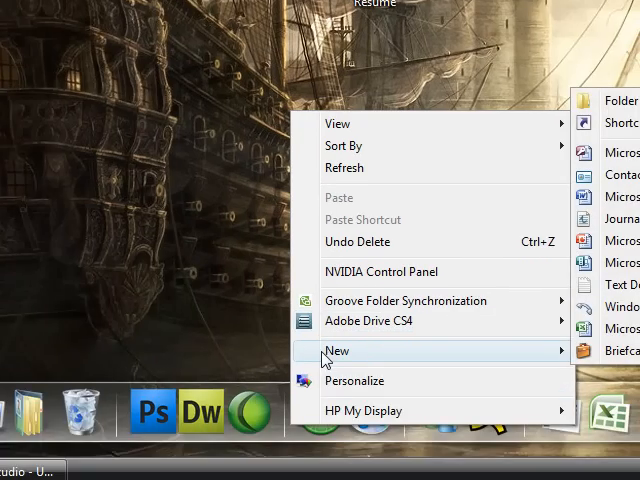
Create a 'My Website' folder on the desktop with an 'html' folder inside it.
left_click(619, 100)
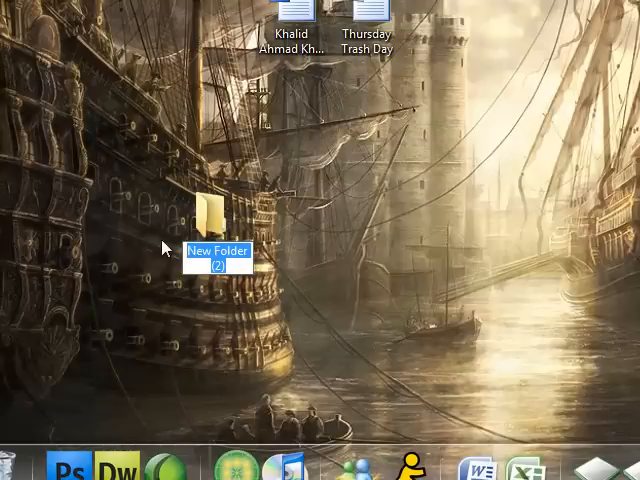
type("My Website")
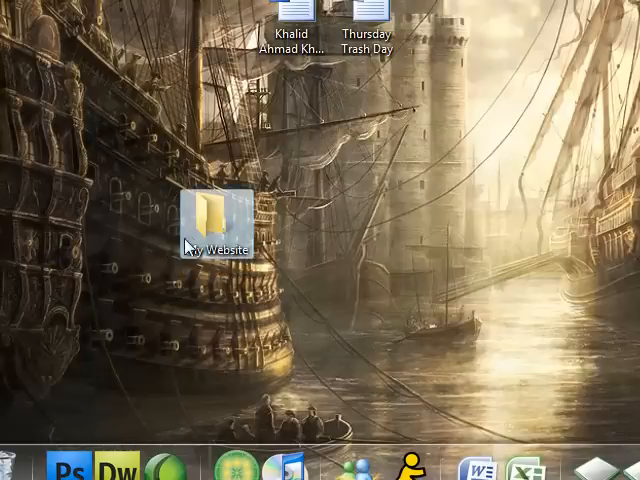
double_click(206, 210)
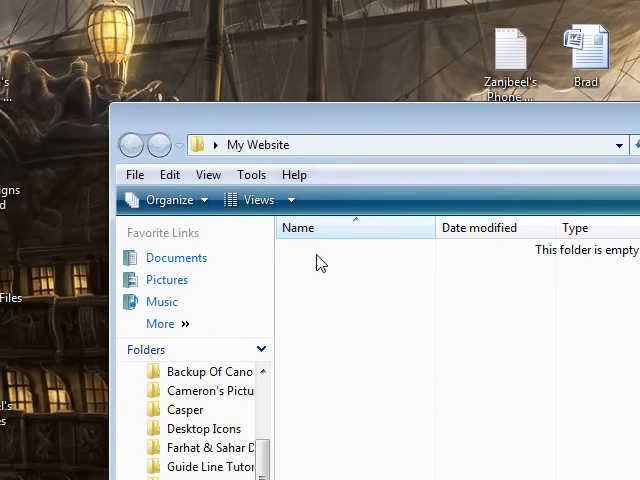
right_click(320, 262)
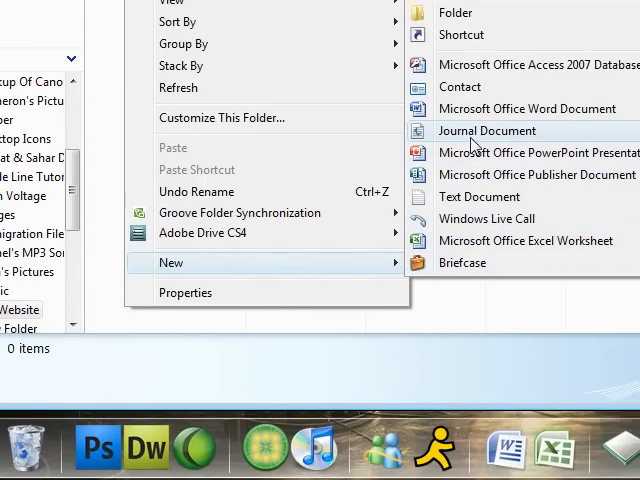
left_click(456, 12)
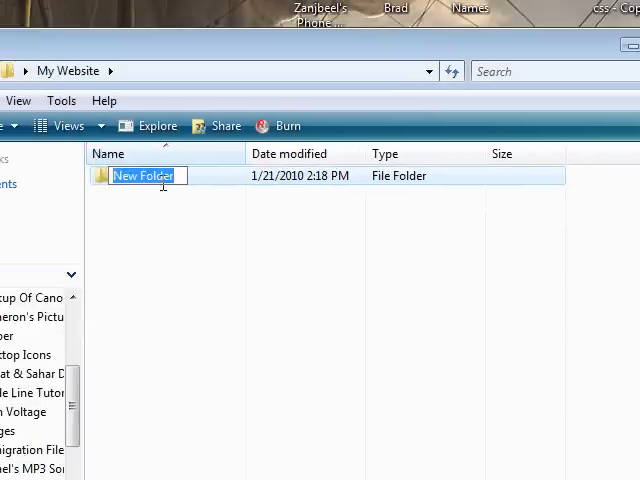
type("html")
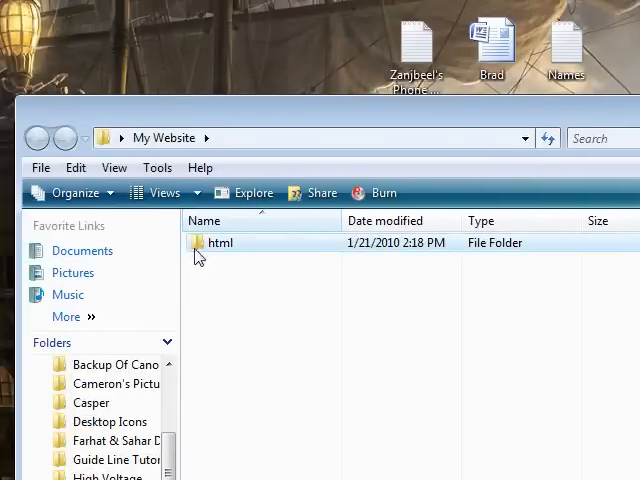
Add a new subfolder inside the html folder.
double_click(219, 242)
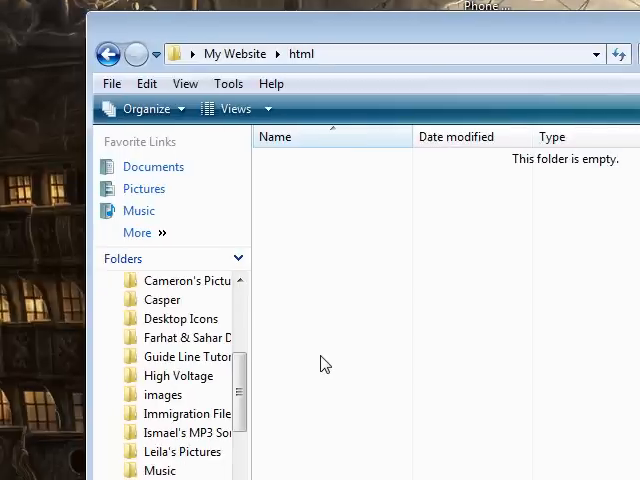
right_click(324, 363)
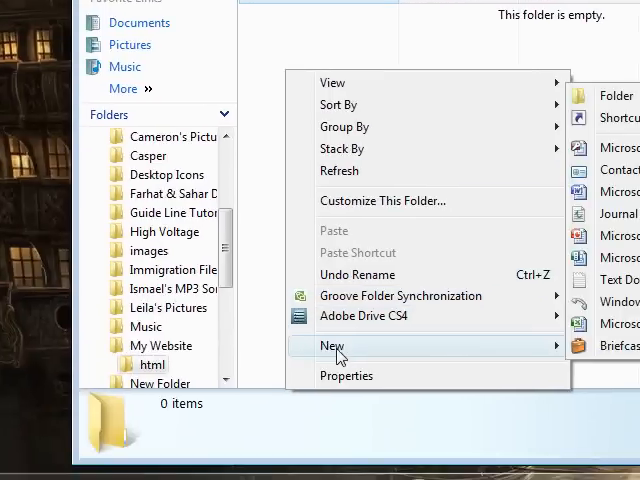
left_click(601, 95)
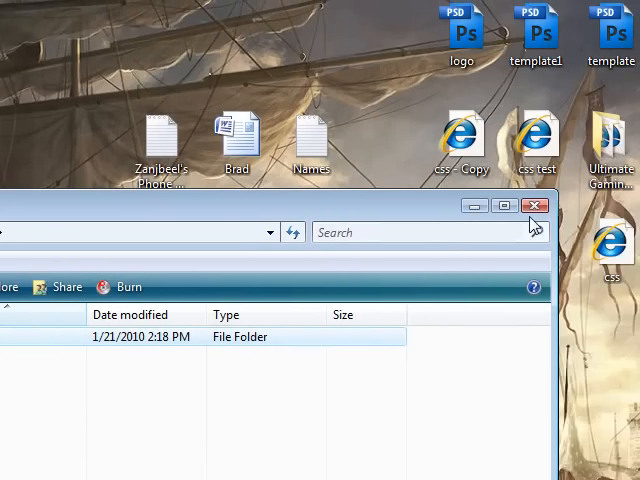
Close Explorer and begin a new Dreamweaver site named 'My Website'.
left_click(535, 205)
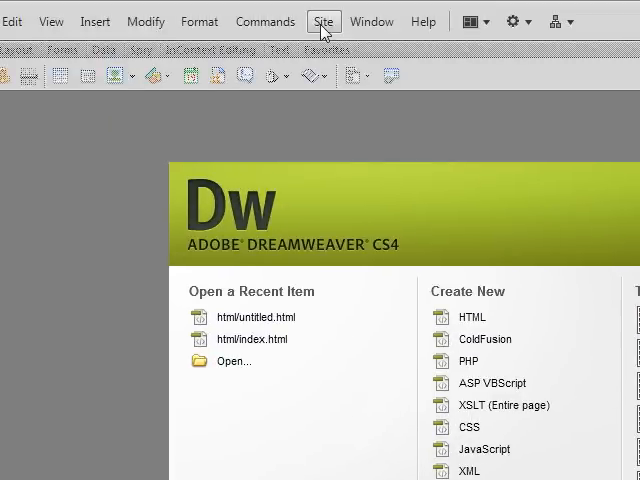
left_click(322, 21)
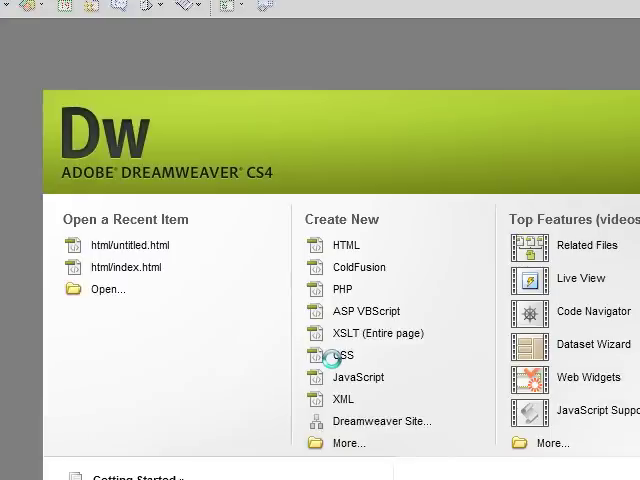
left_click(383, 421)
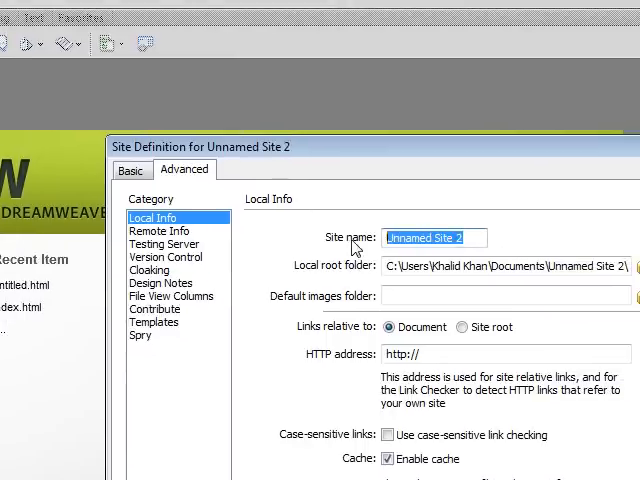
type("My We")
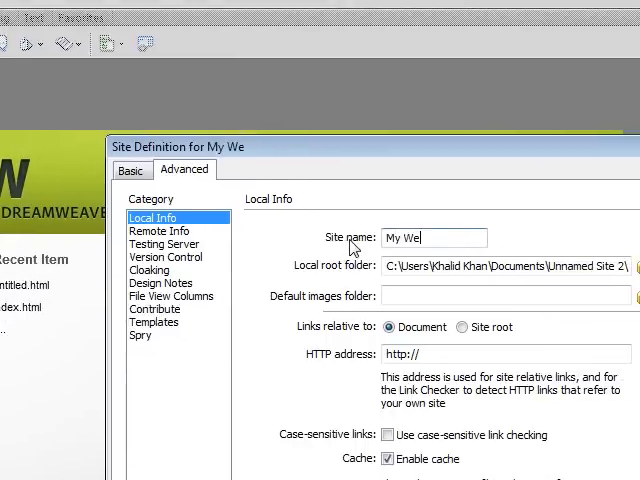
type("bsite")
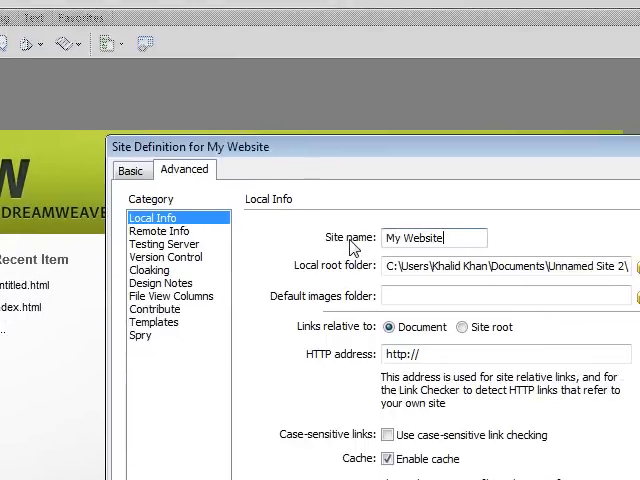
mouse_move(414, 286)
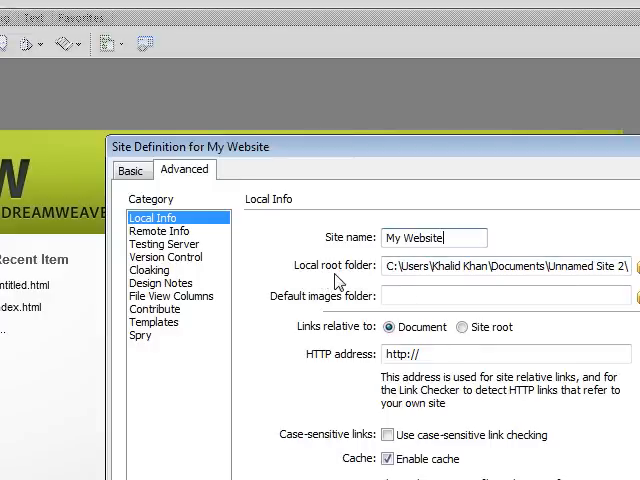
Set local root to My Website\html and default images folder to html\images.
left_click(630, 266)
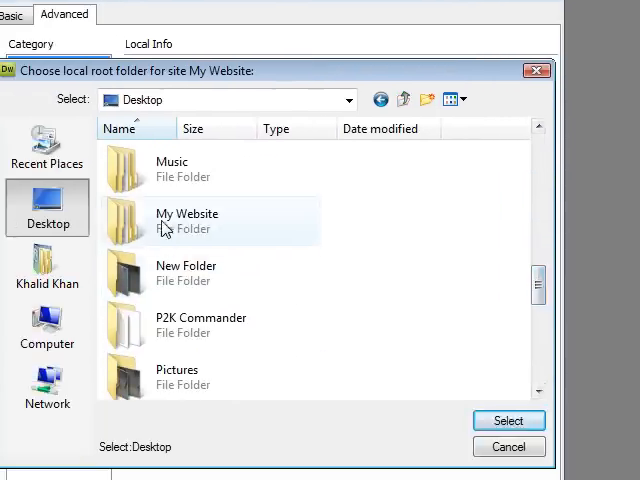
double_click(187, 220)
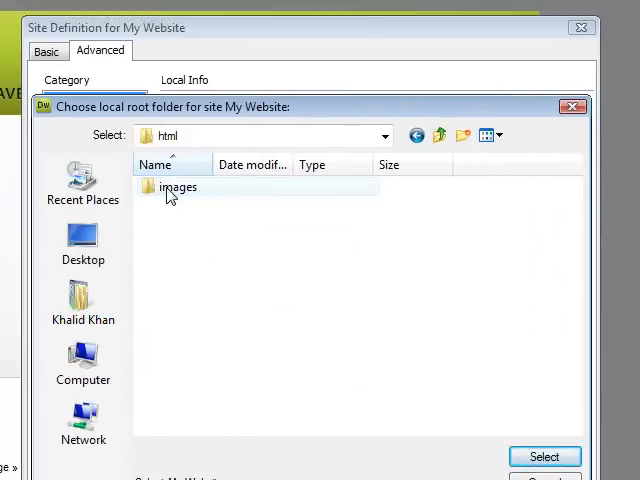
left_click(544, 456)
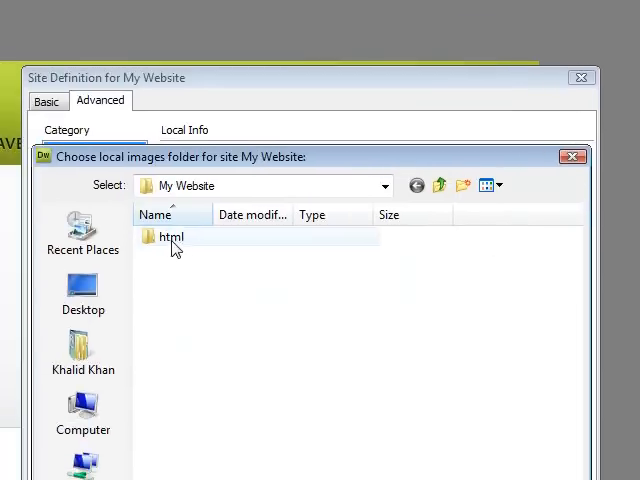
double_click(172, 237)
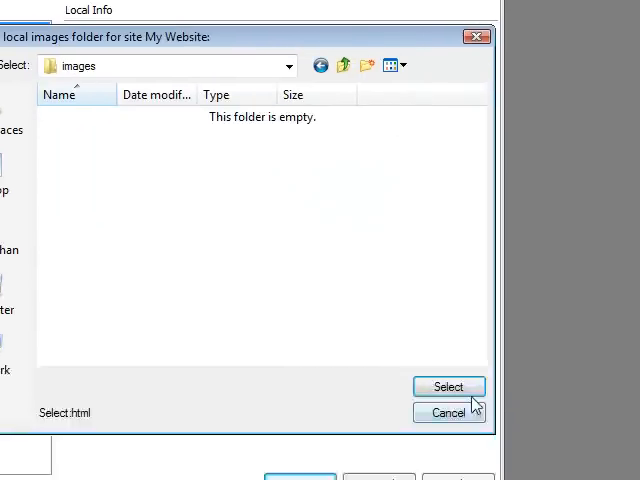
left_click(448, 387)
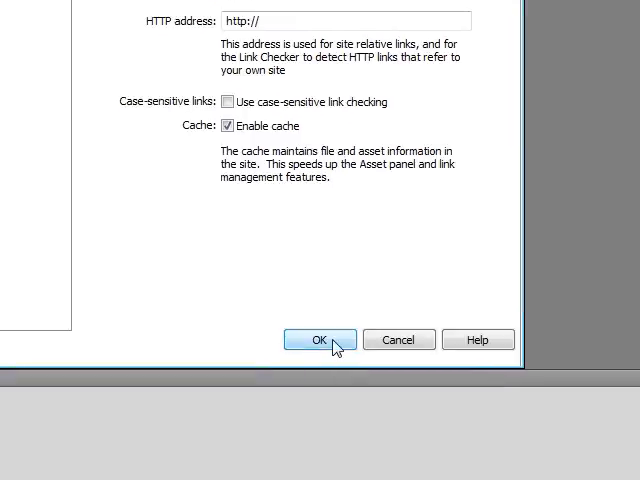
Confirm the site definition and create index.html inside the html folder.
left_click(319, 340)
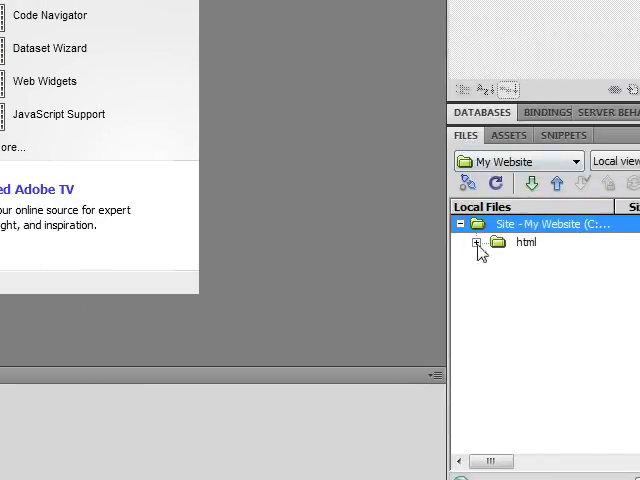
left_click(478, 251)
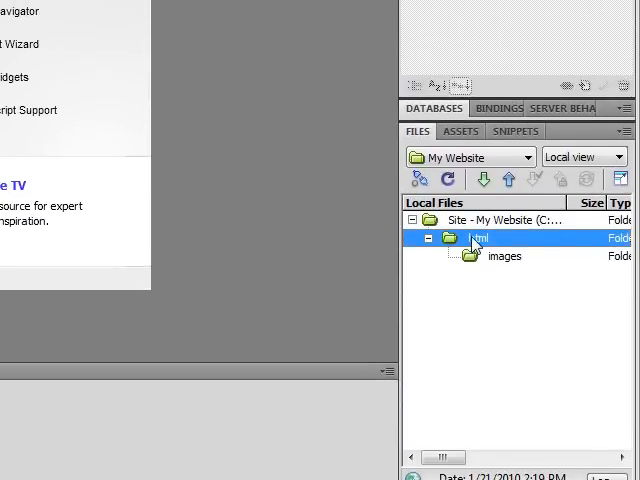
right_click(478, 238)
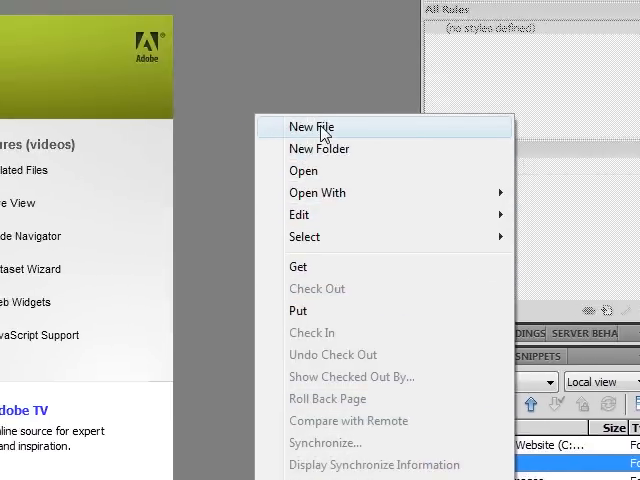
left_click(311, 127)
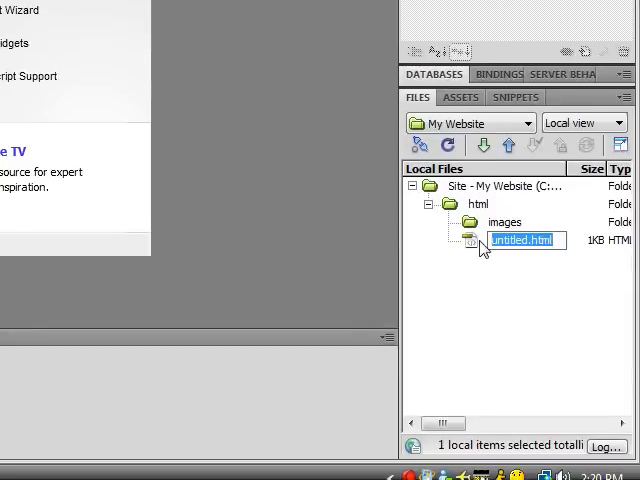
type("index.html")
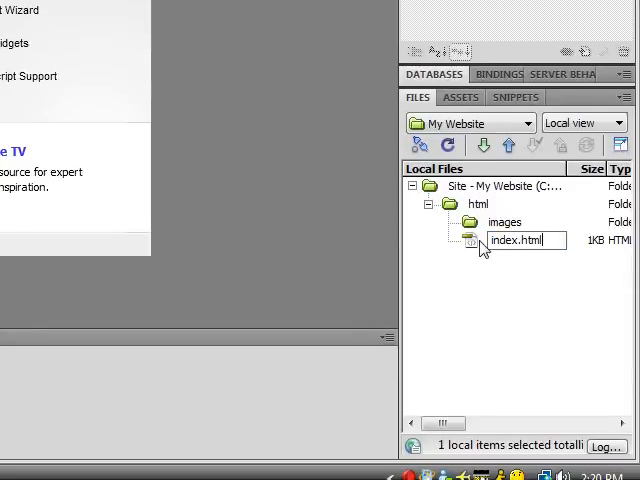
left_click(510, 240)
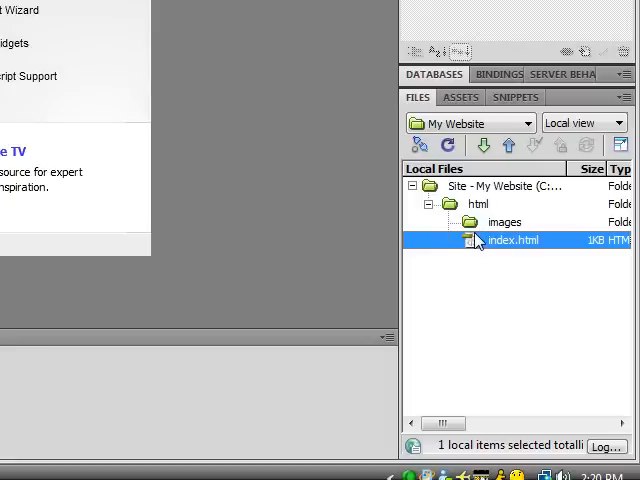
mouse_move(465, 255)
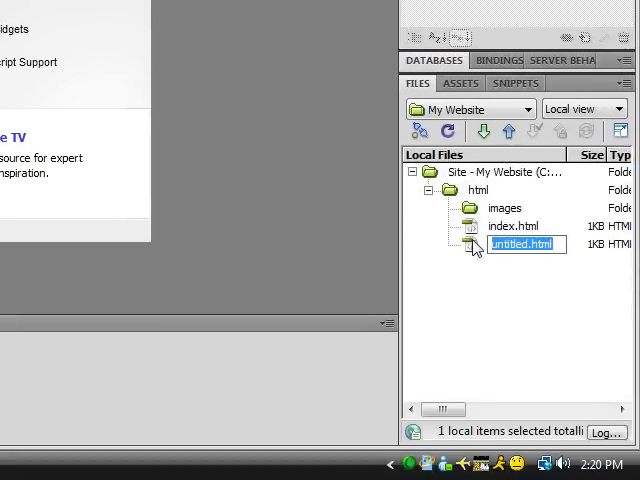
Create members.html, downloads.html and contact.html files in the html folder.
type("members.html")
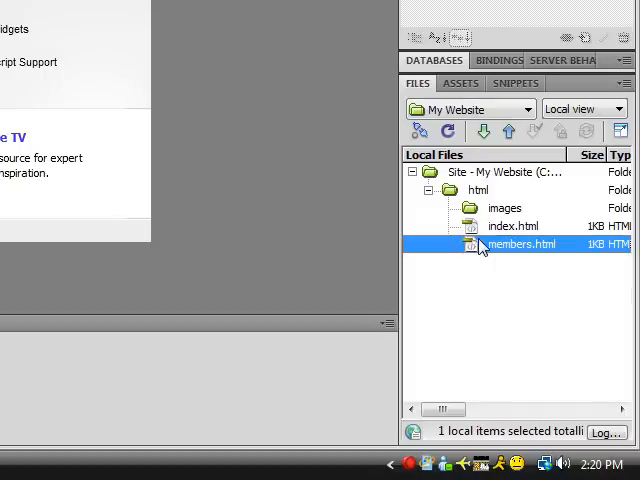
right_click(515, 243)
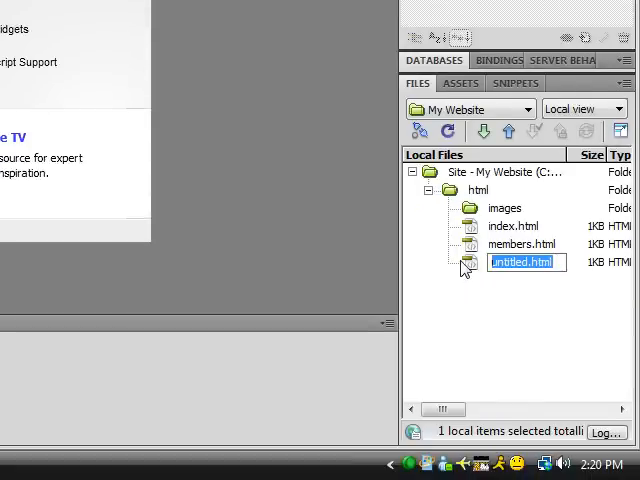
type("downloa")
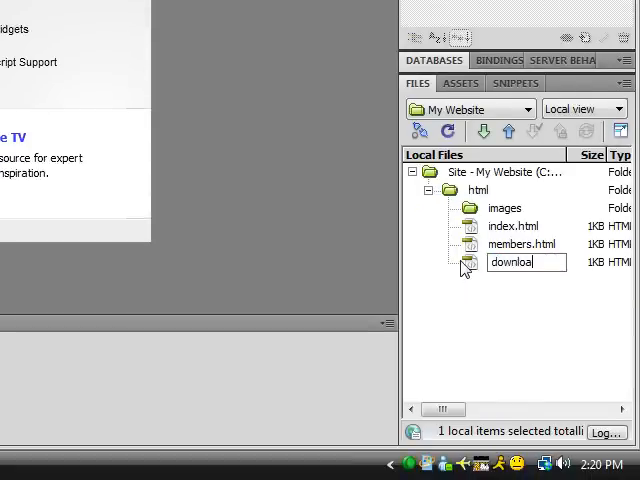
key("Return")
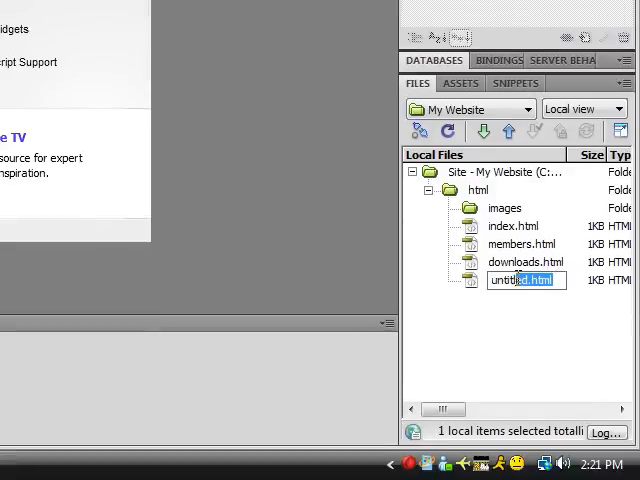
type("contactu")
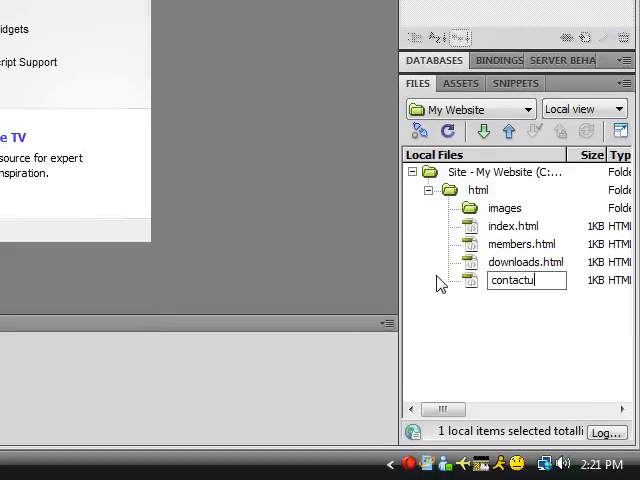
type(".html")
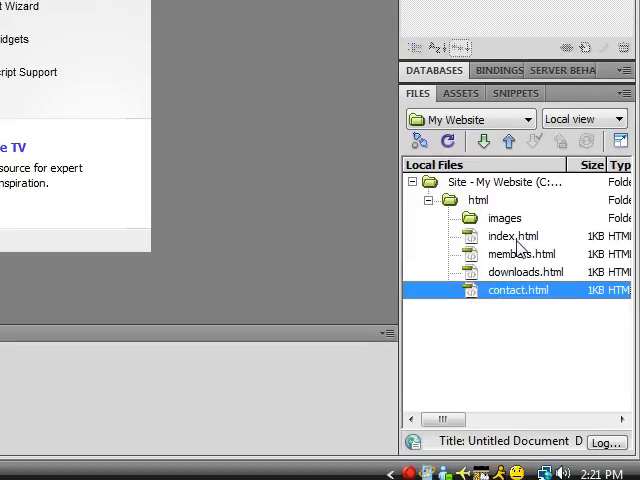
Open index.html from the Files panel in the document window.
left_click(511, 241)
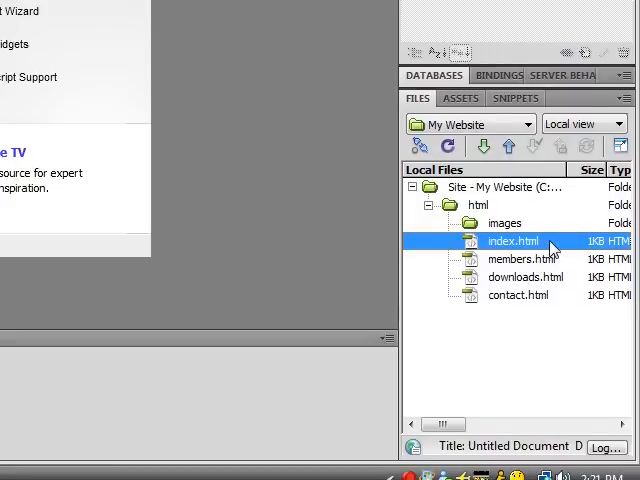
double_click(511, 241)
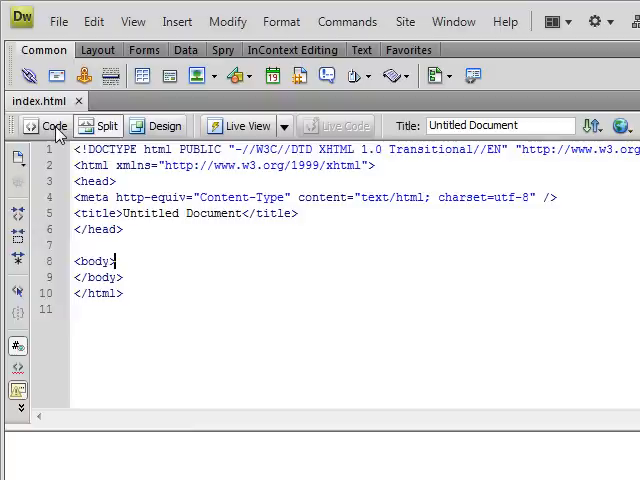
mouse_move(107, 125)
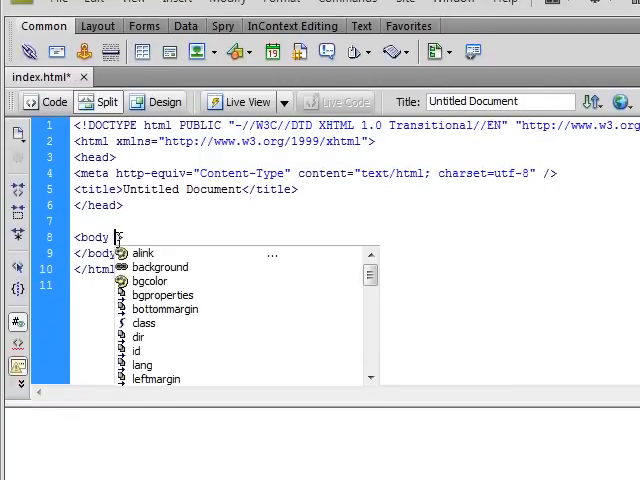
Add bgcolor="#000000" to the body tag and refresh the Design view.
left_click(150, 281)
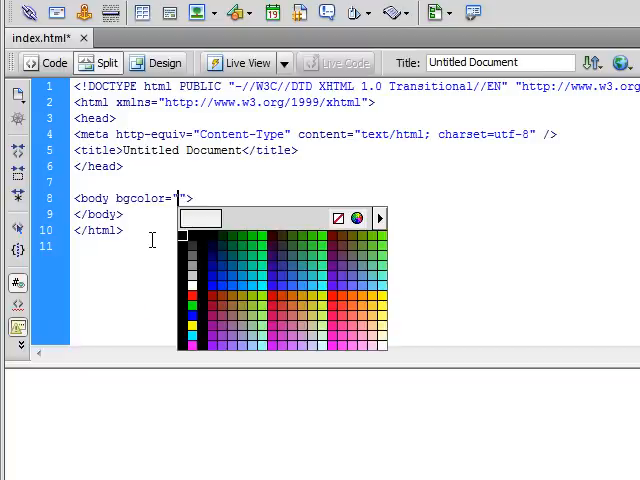
left_click(186, 237)
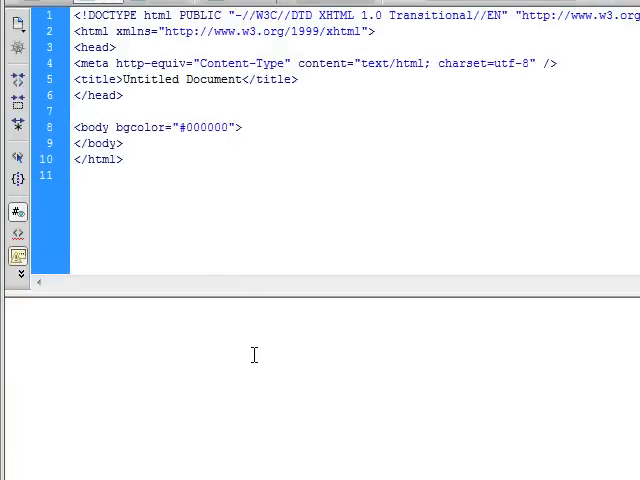
left_click(232, 127)
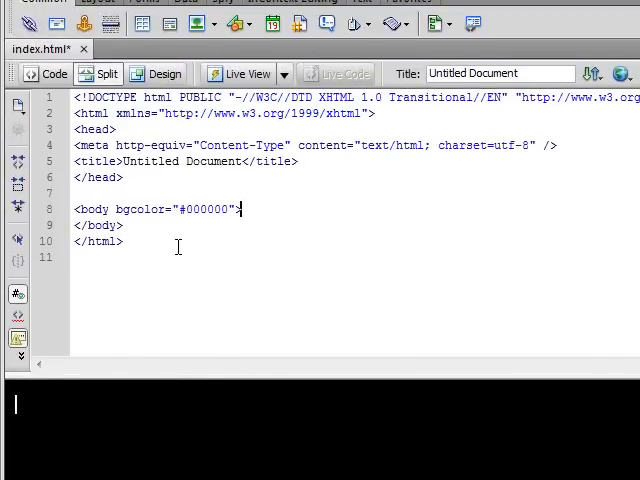
mouse_move(193, 240)
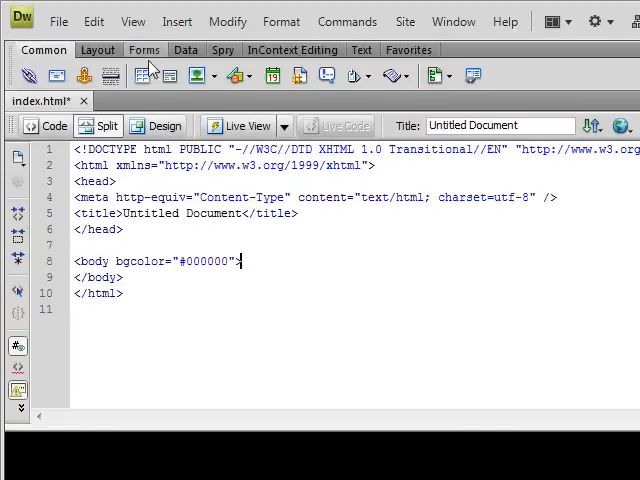
Open the View menu to choose Split Vertically.
left_click(132, 21)
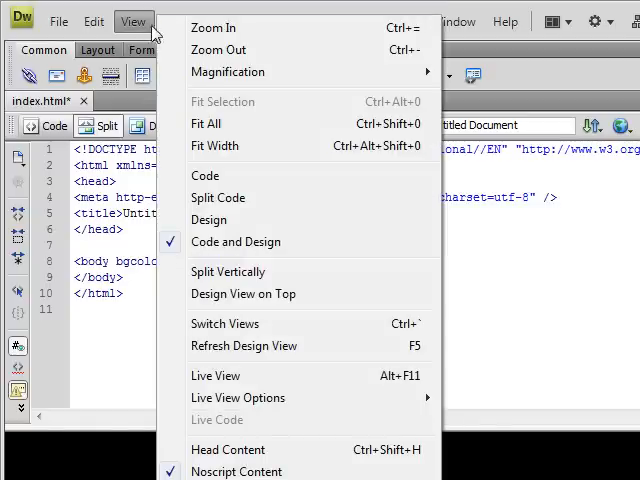
mouse_move(228, 271)
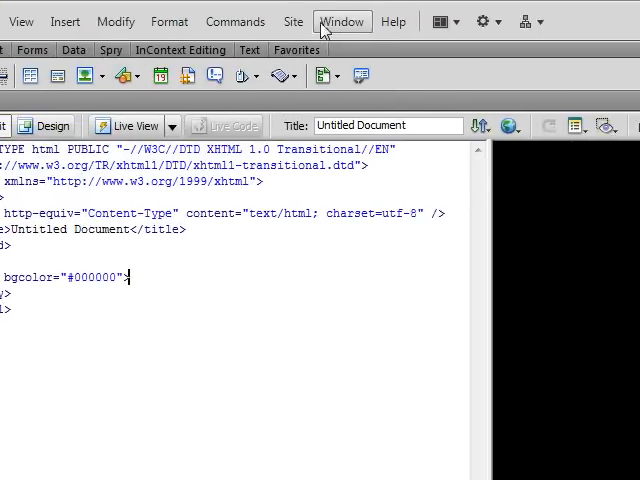
Open the Window menu's workspace layout choices, such as Designer Compact.
left_click(342, 20)
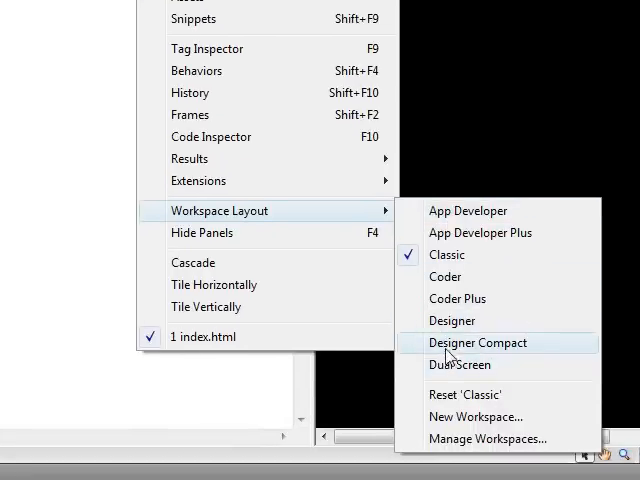
mouse_move(450, 255)
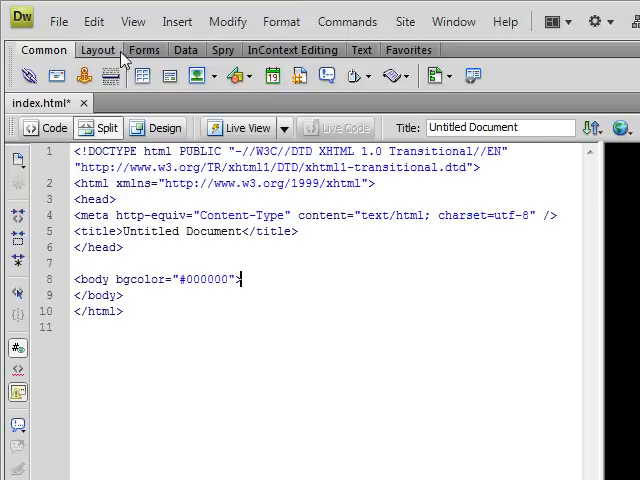
mouse_move(144, 50)
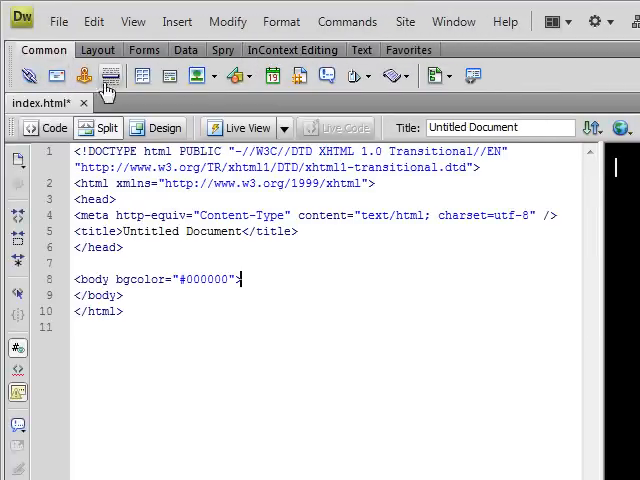
mouse_move(237, 75)
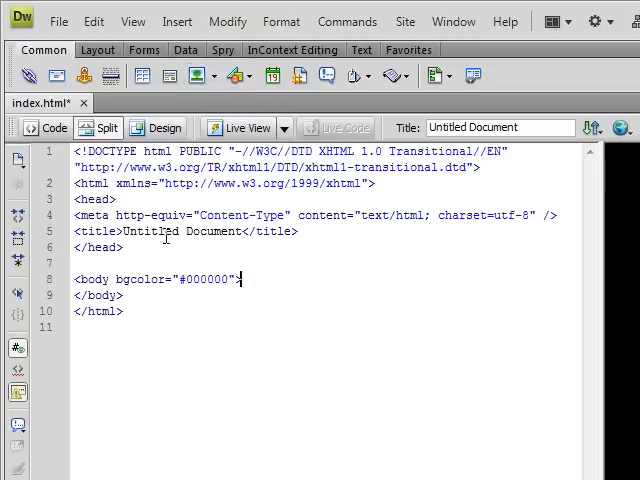
Open the View menu to uncheck Split Vertically.
left_click(132, 21)
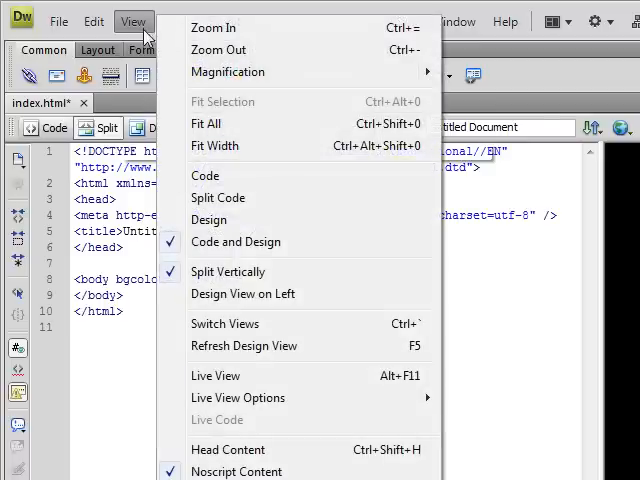
mouse_move(228, 271)
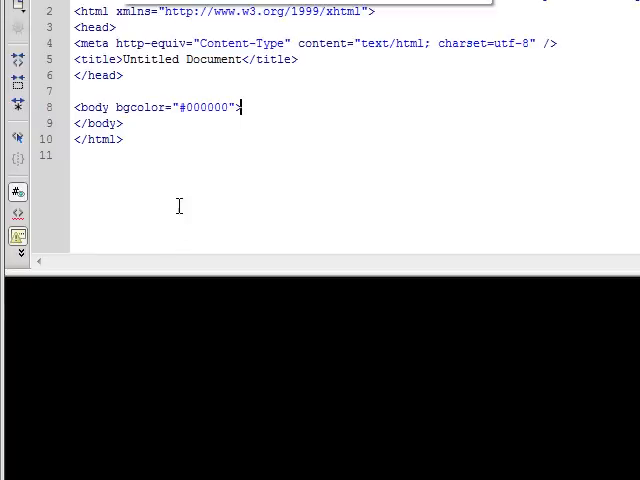
mouse_move(169, 151)
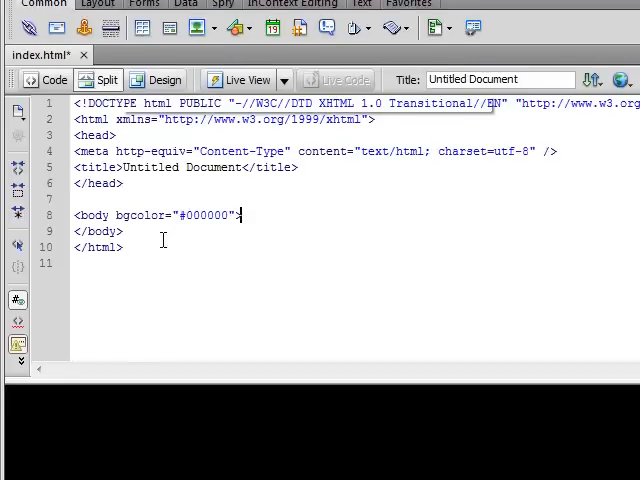
mouse_move(170, 239)
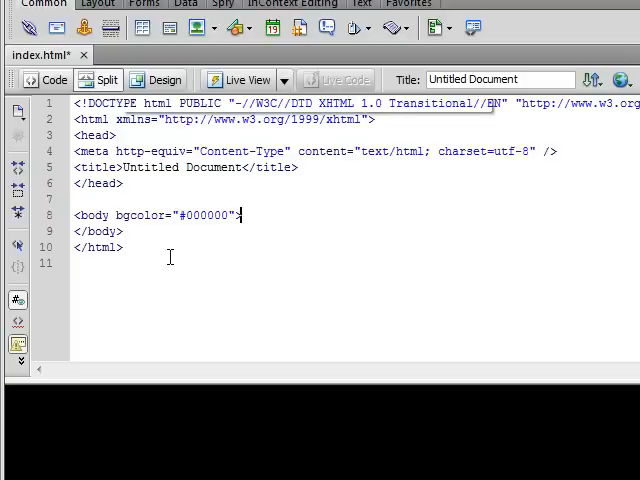
mouse_move(185, 272)
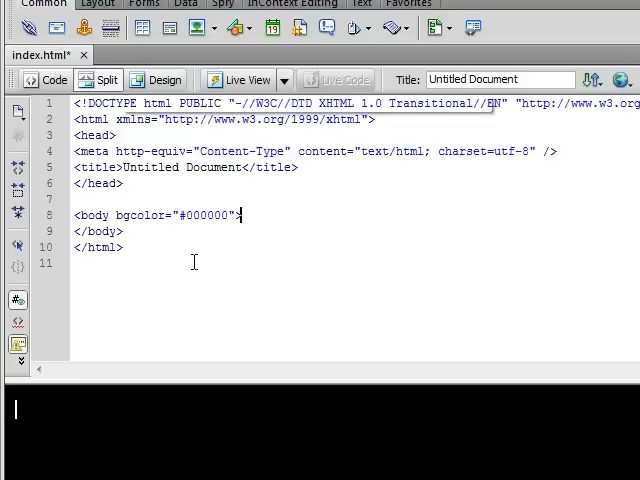
mouse_move(202, 266)
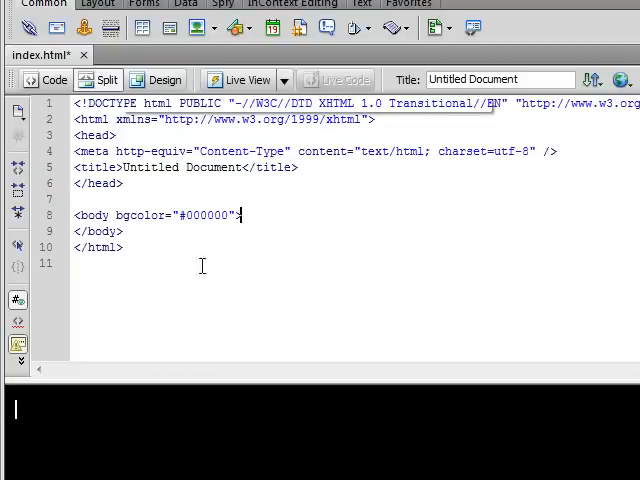